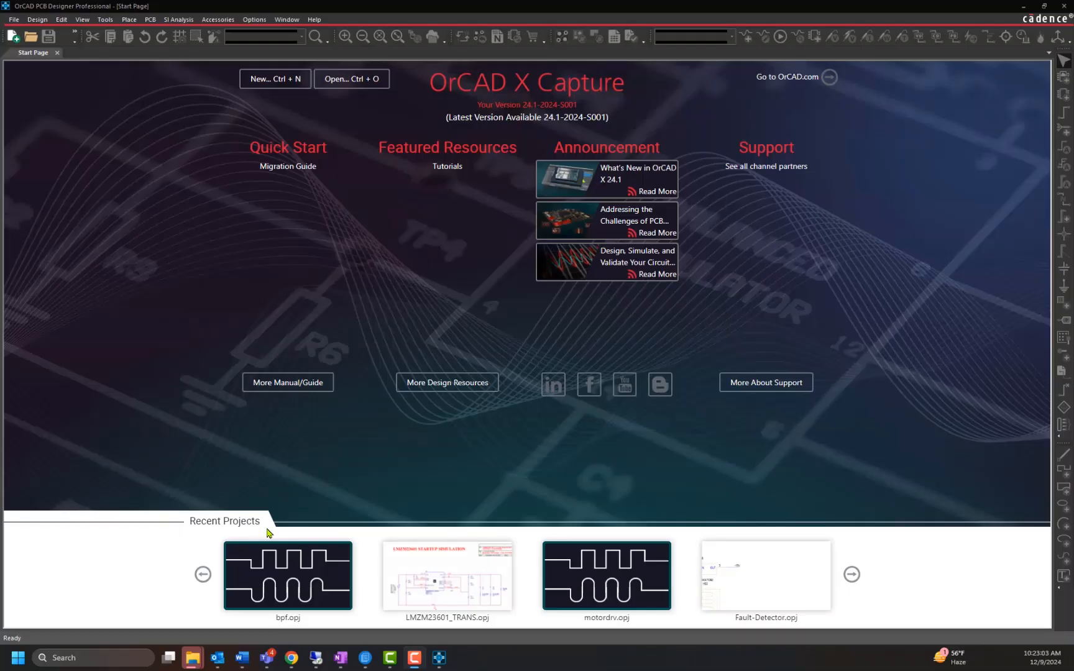
- Create the new project wireless_rx from the Start Page
left_click(12, 19)
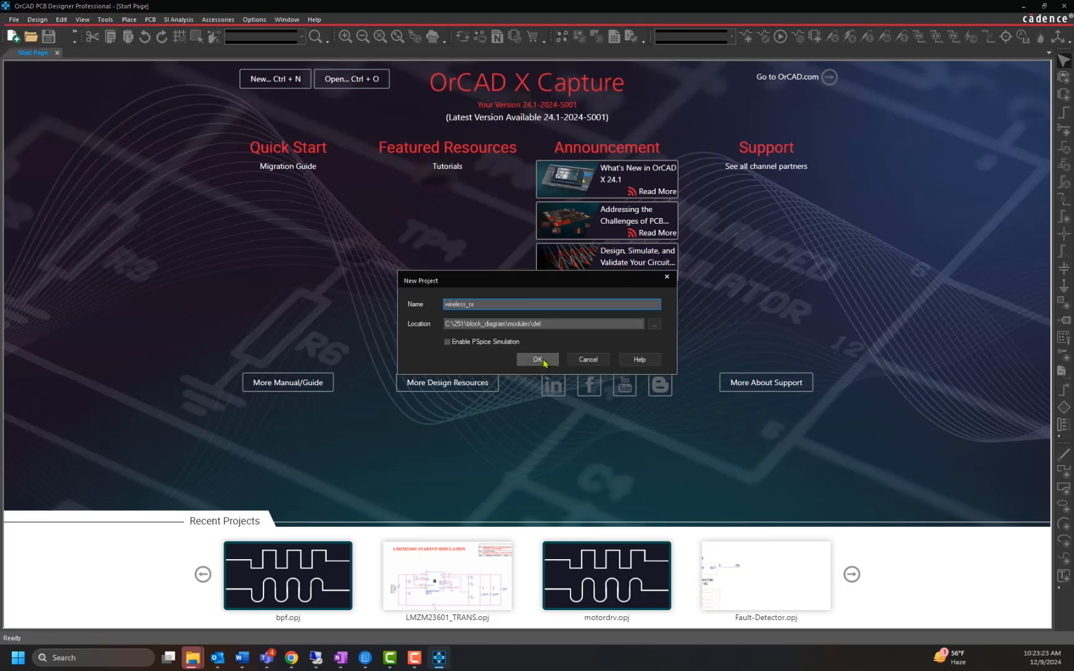
left_click(538, 359)
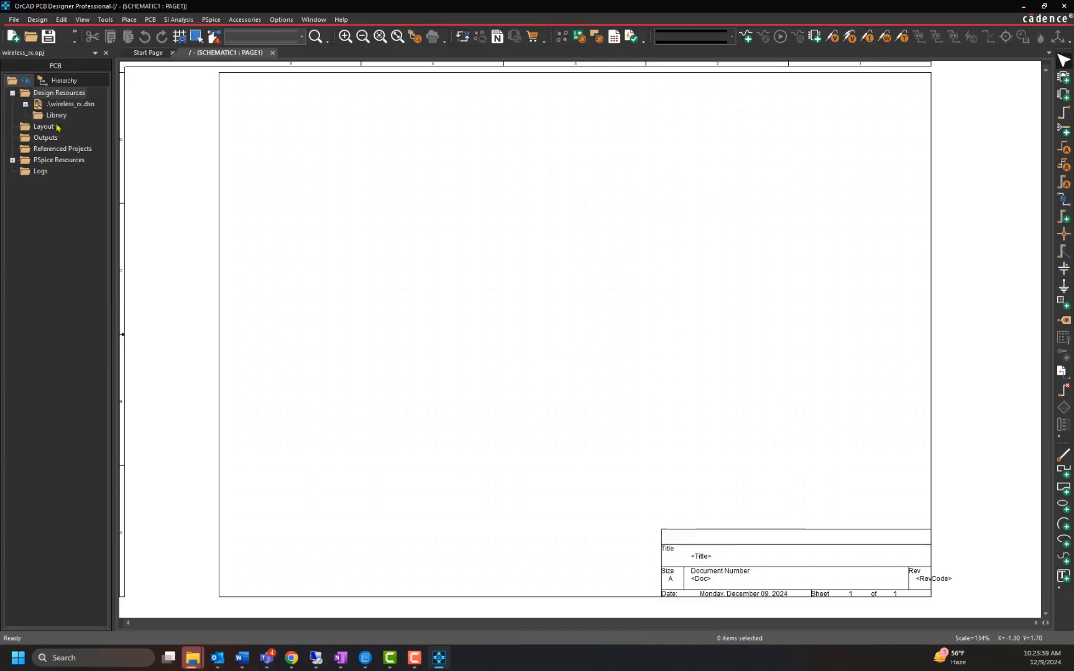
- Rename SCHEMATIC1 in the project tree to wireless_rx
right_click(78, 114)
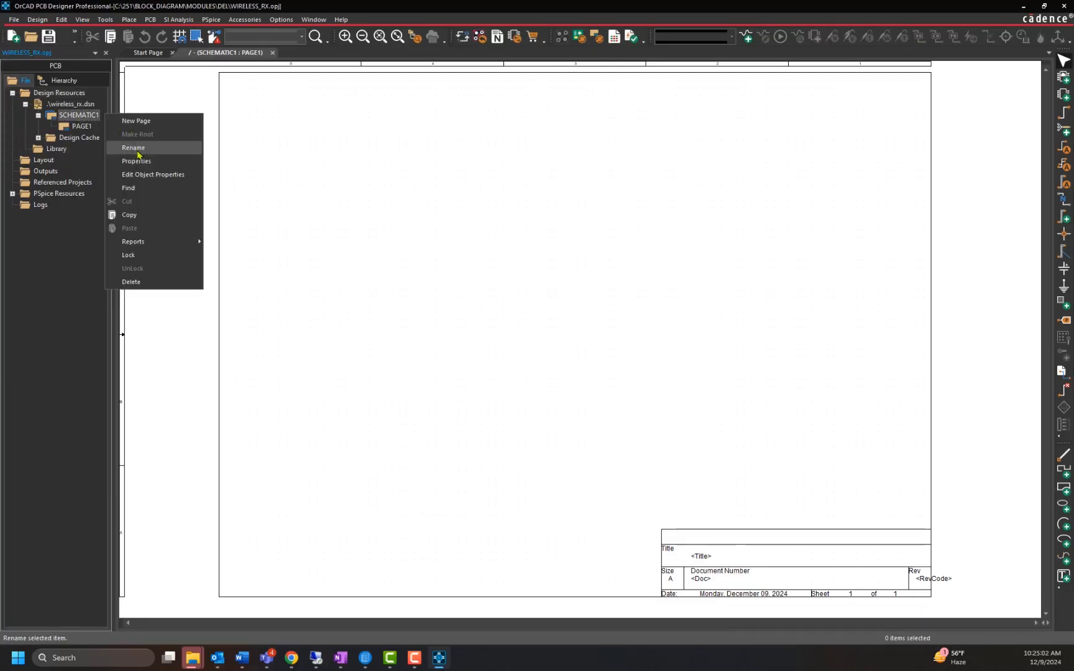
left_click(133, 147)
type("wireless_rx")
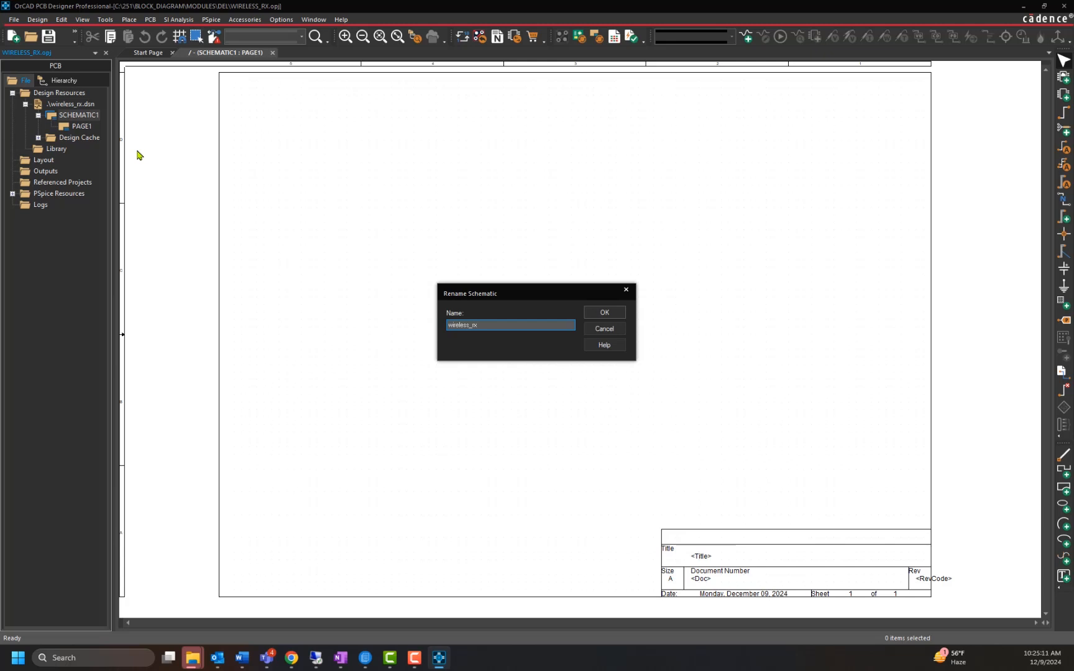
left_click(603, 312)
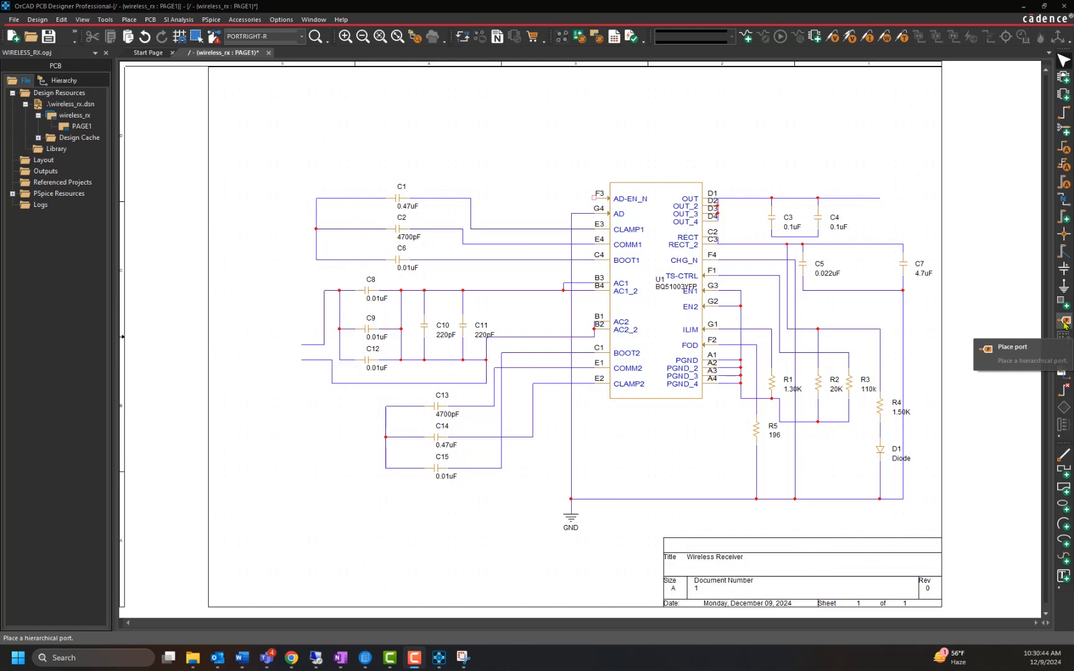
- Choose CAPSYM port symbols and place hierarchical ports on the receiver's inputs and output
left_click(1063, 323)
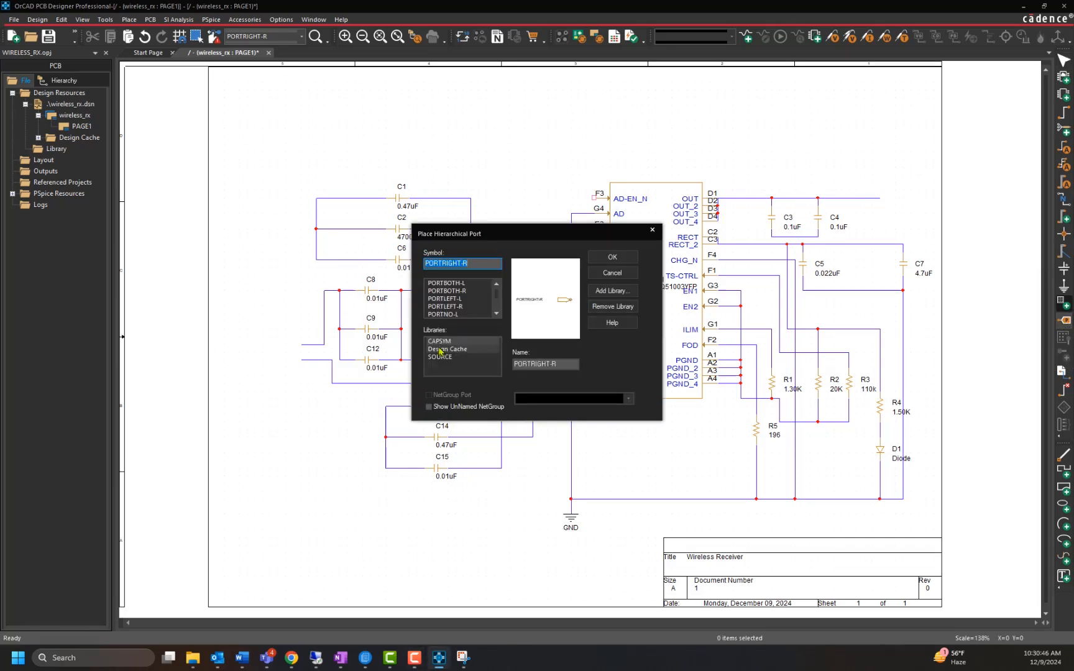
left_click(454, 306)
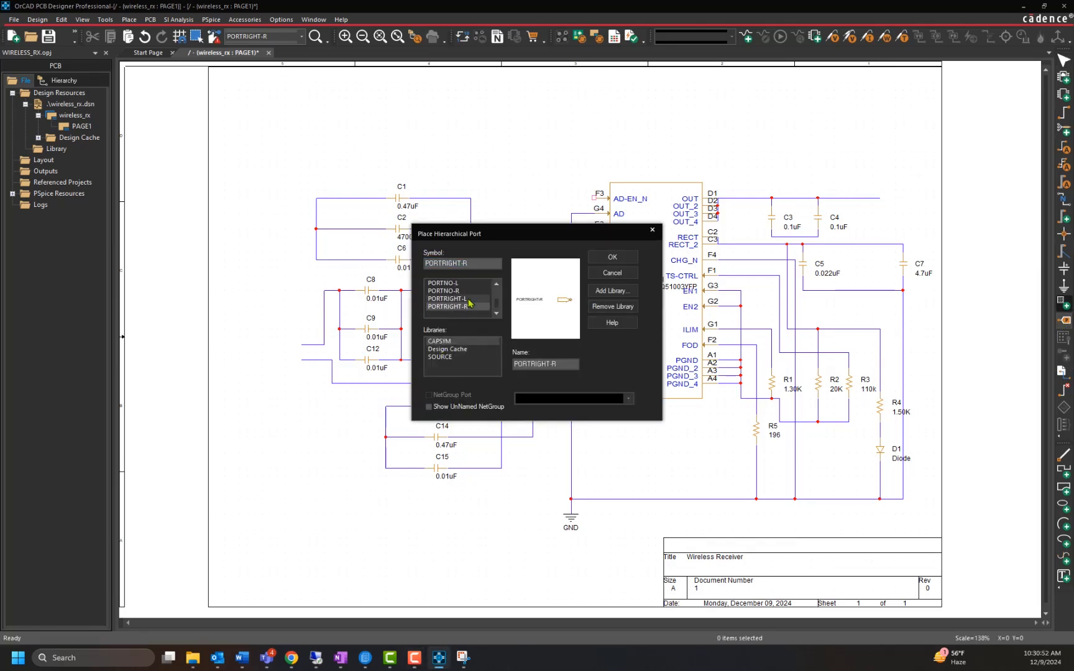
left_click(610, 258)
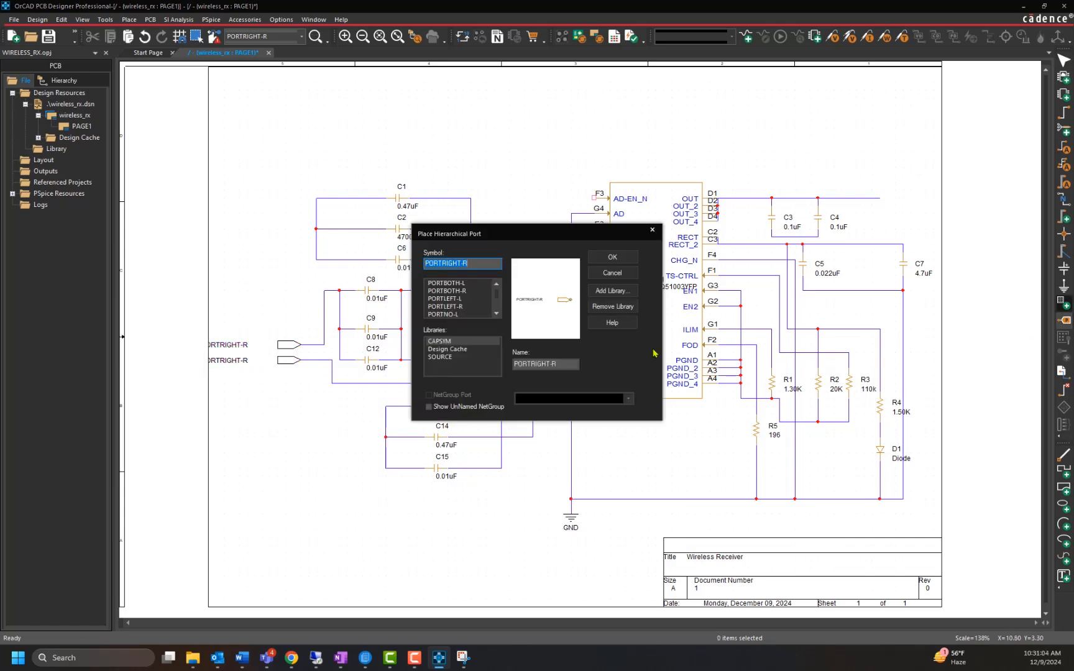
left_click(612, 257)
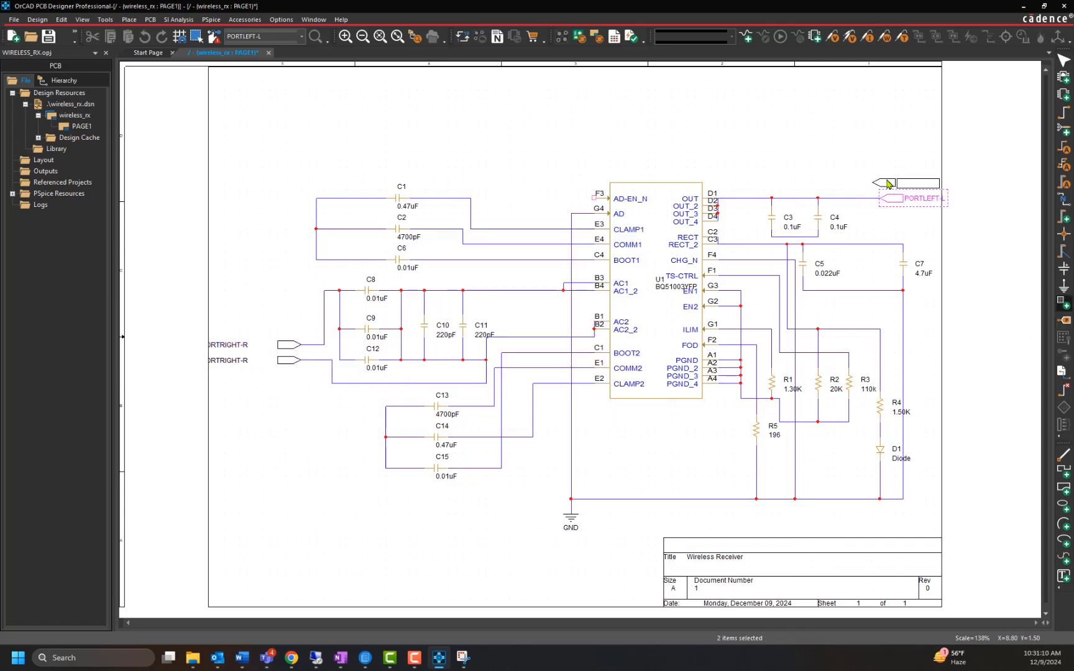
- Rename the lower input port to TX_IN- and start editing the next port's name
double_click(227, 344)
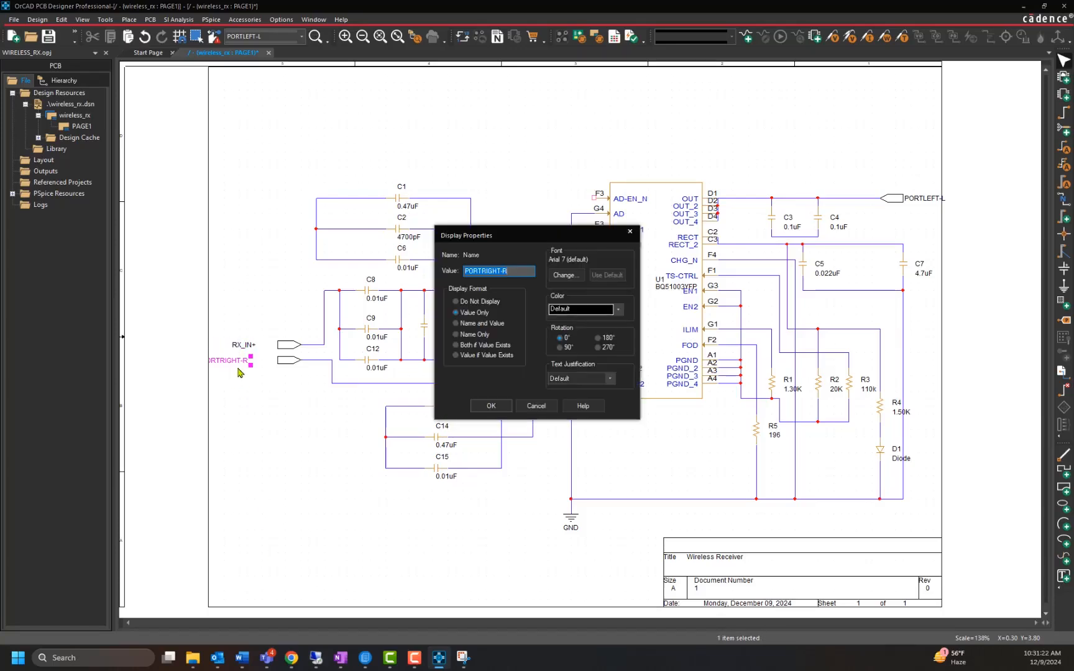
type("TX_IN-")
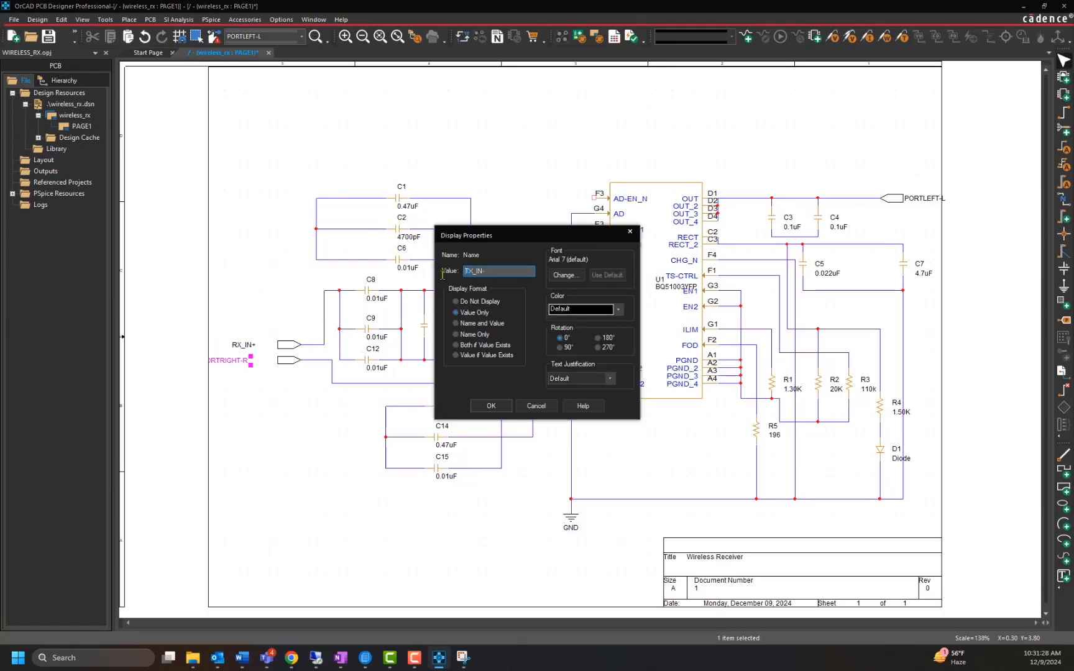
left_click(489, 405)
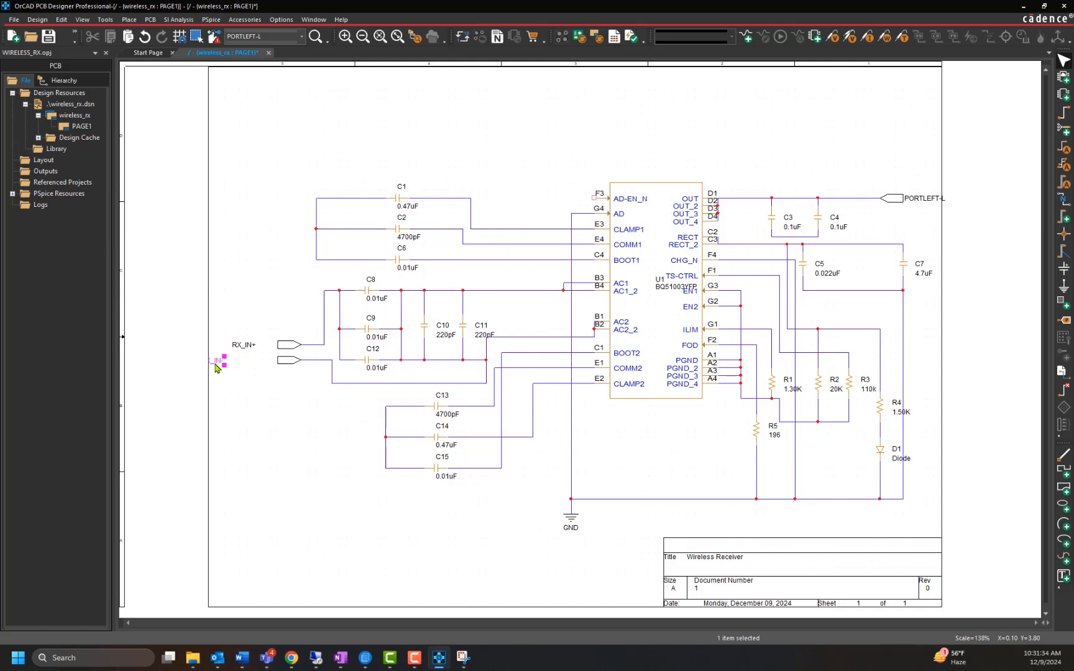
double_click(920, 198)
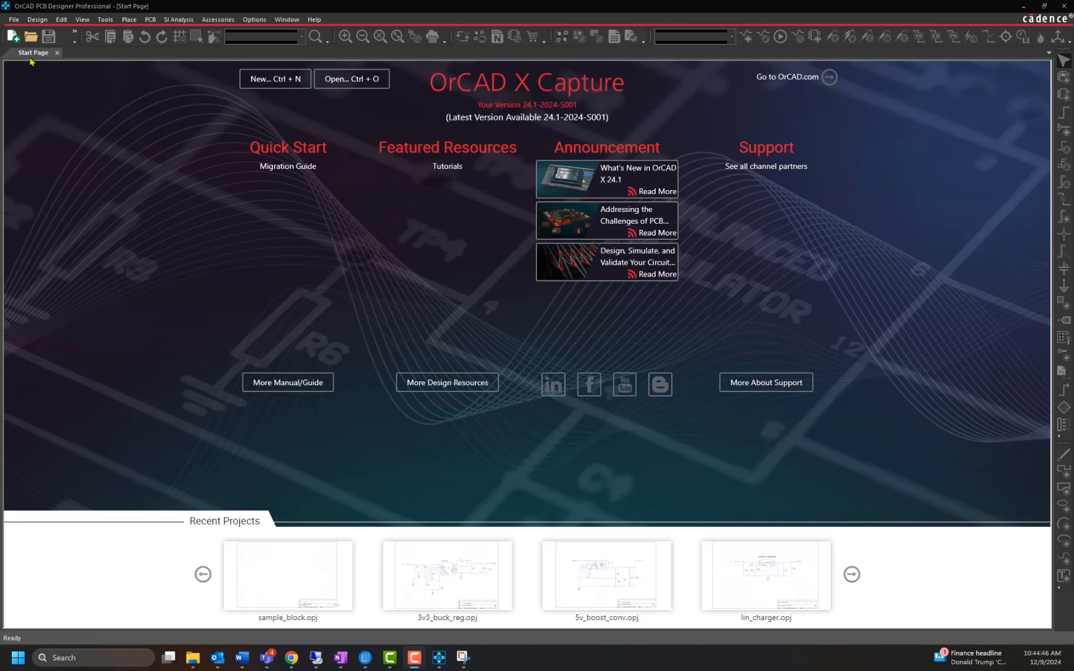
- Create a new project named sample_block via File > New > Project
left_click(12, 19)
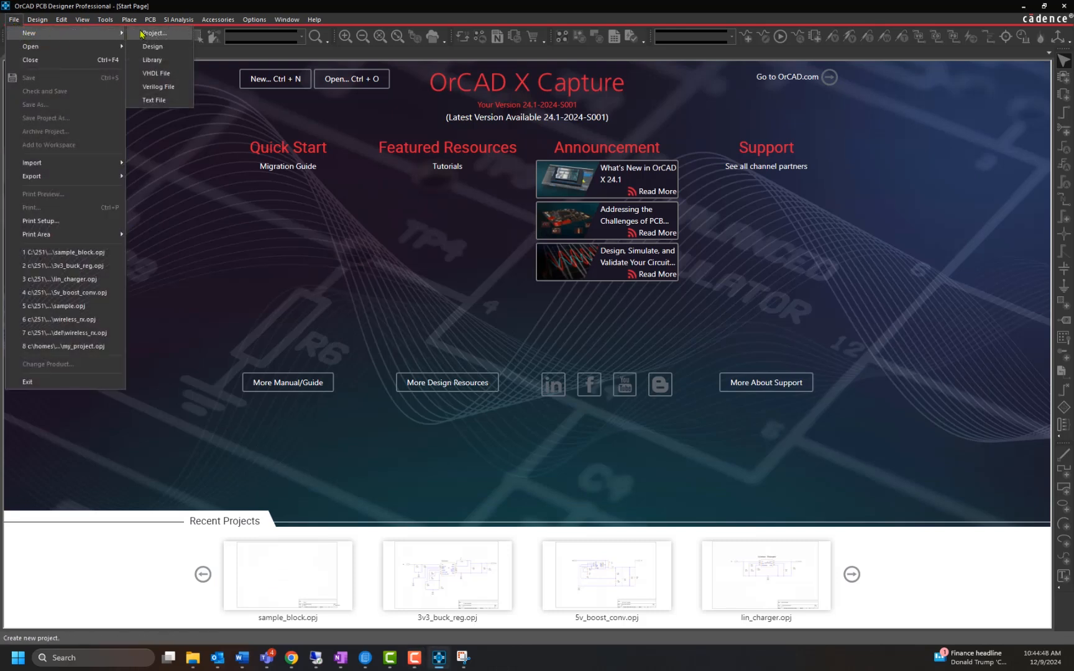
left_click(153, 33)
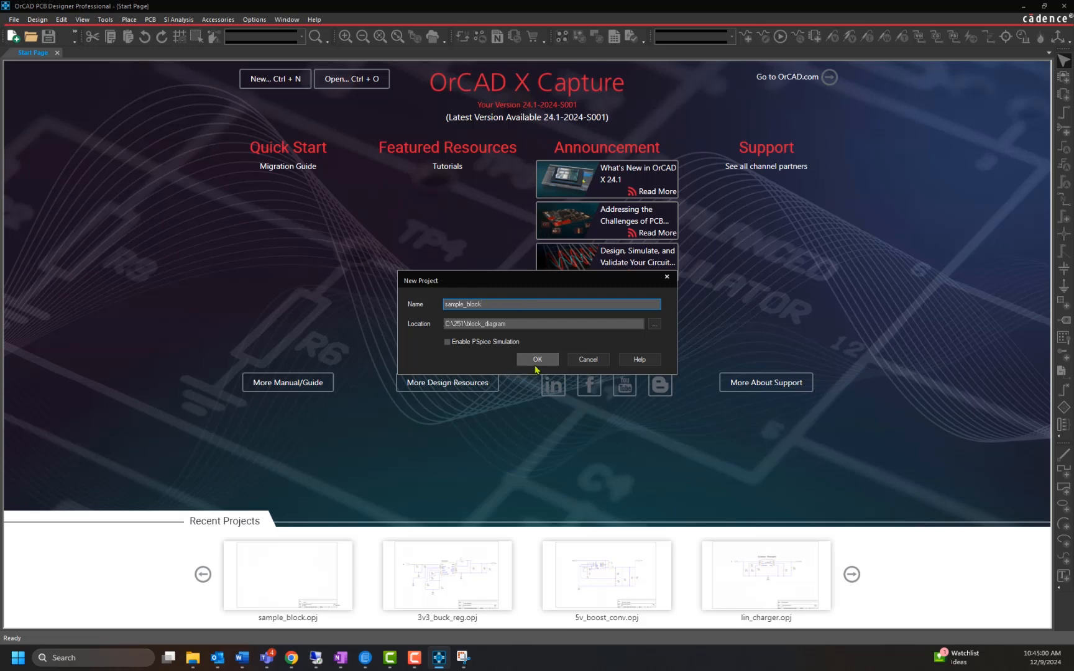
left_click(537, 360)
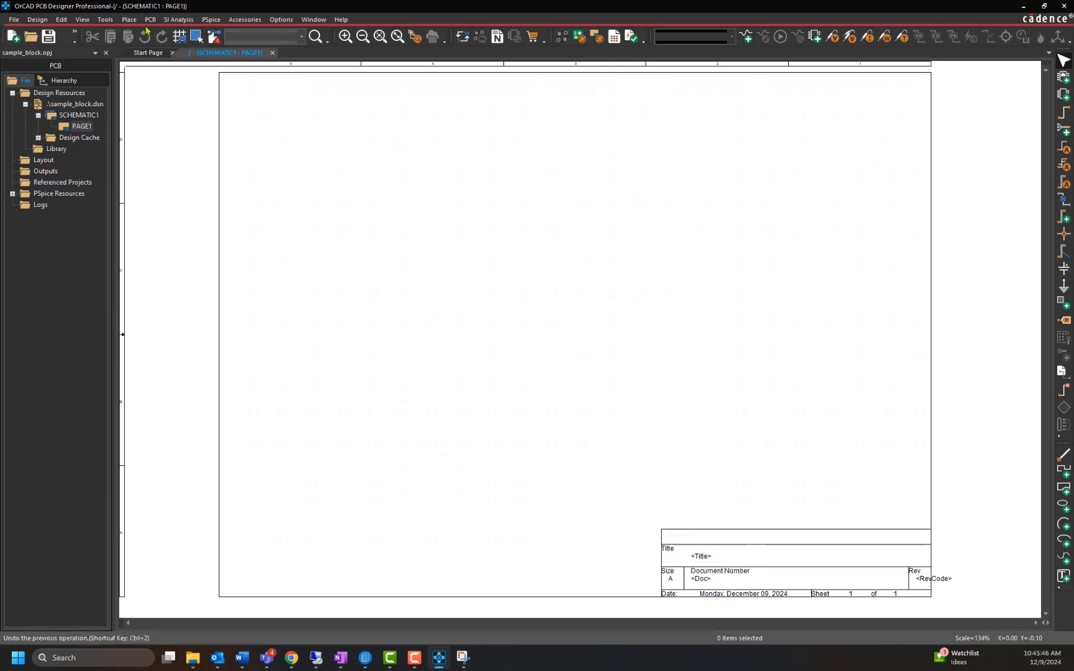
- Start a hierarchical block with reference U1 implemented as a Schematic View
left_click(128, 19)
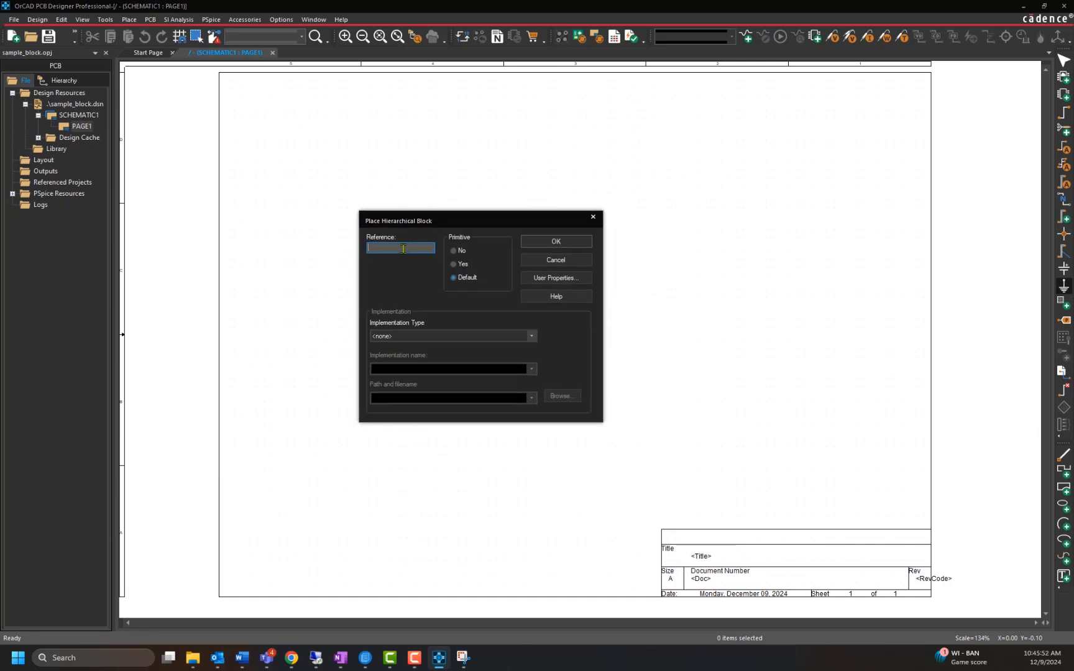
type("U1")
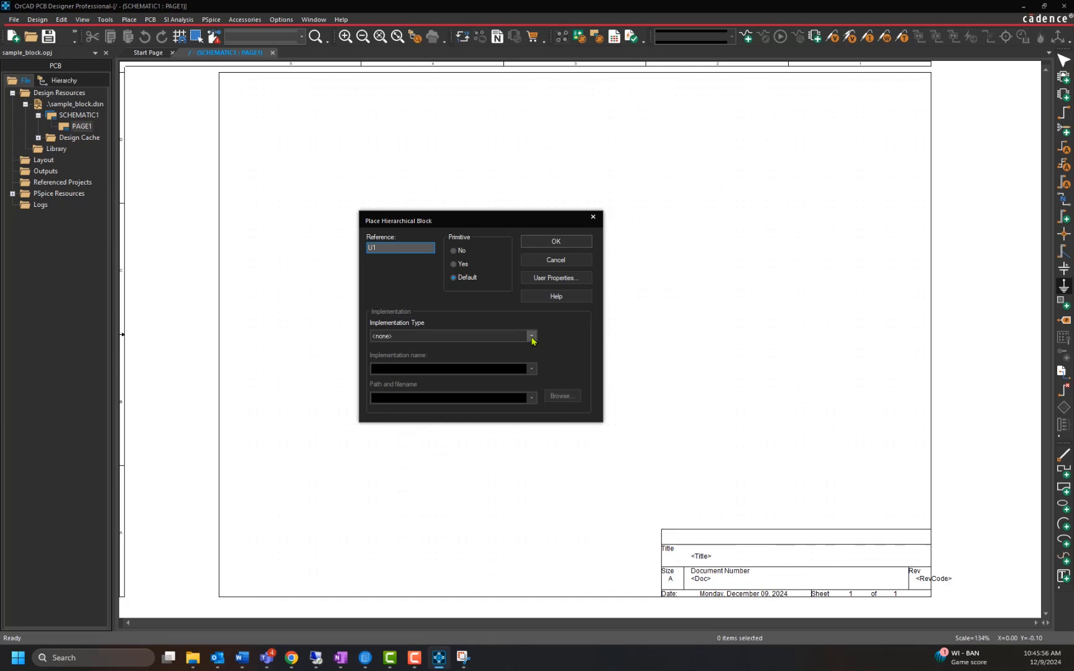
left_click(530, 337)
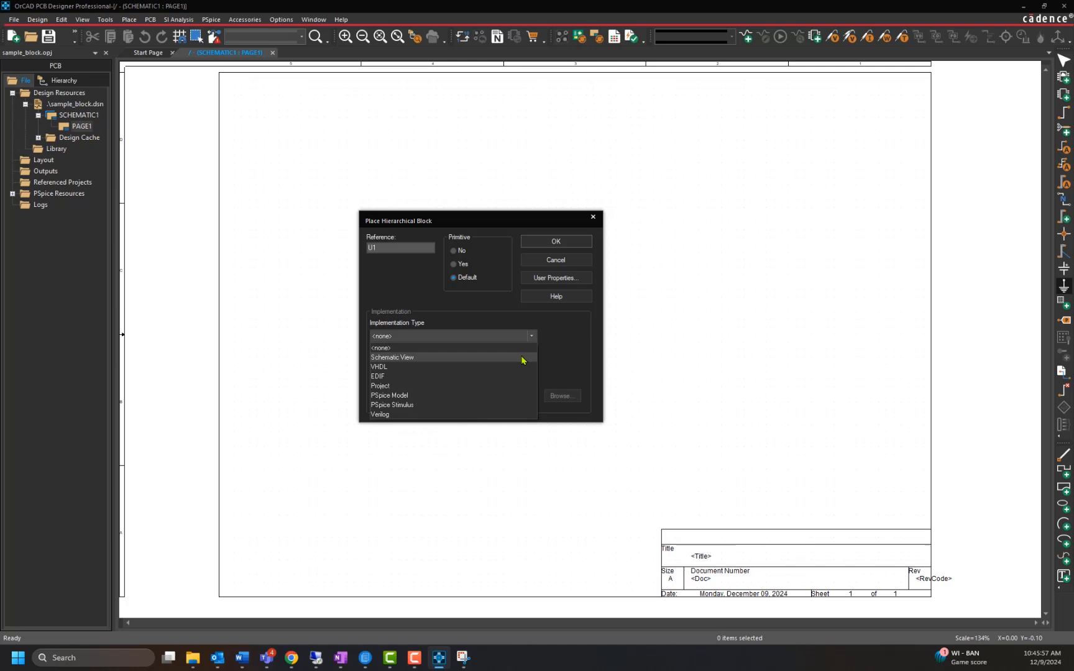
left_click(392, 357)
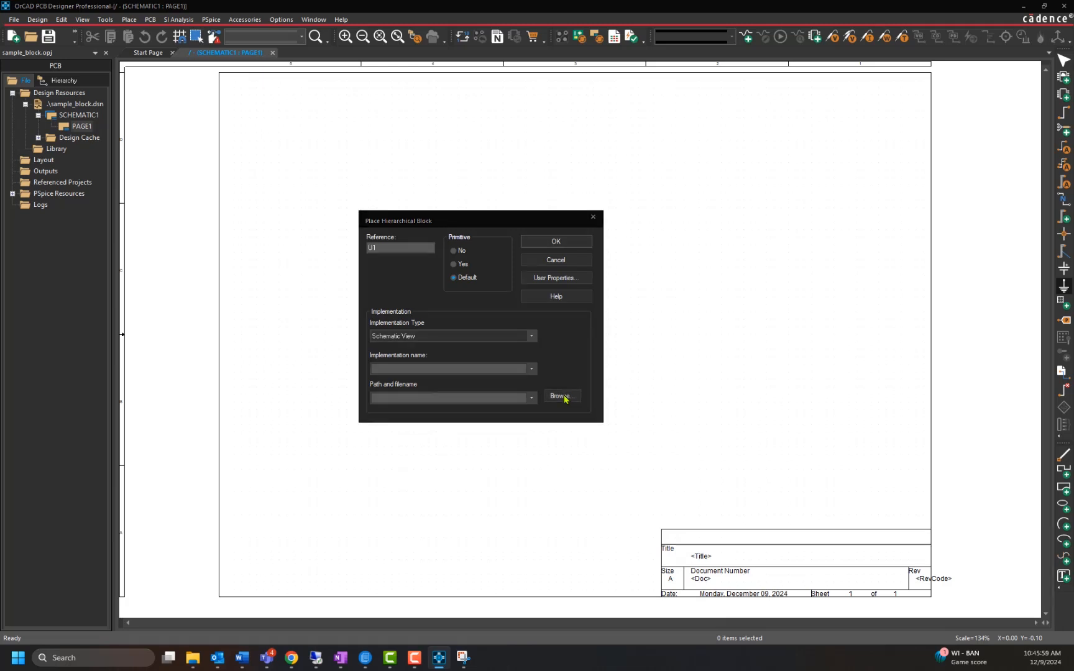
- Point the block at modules/wireless_rx.dsn and select wireless_rx as implementation name
left_click(567, 405)
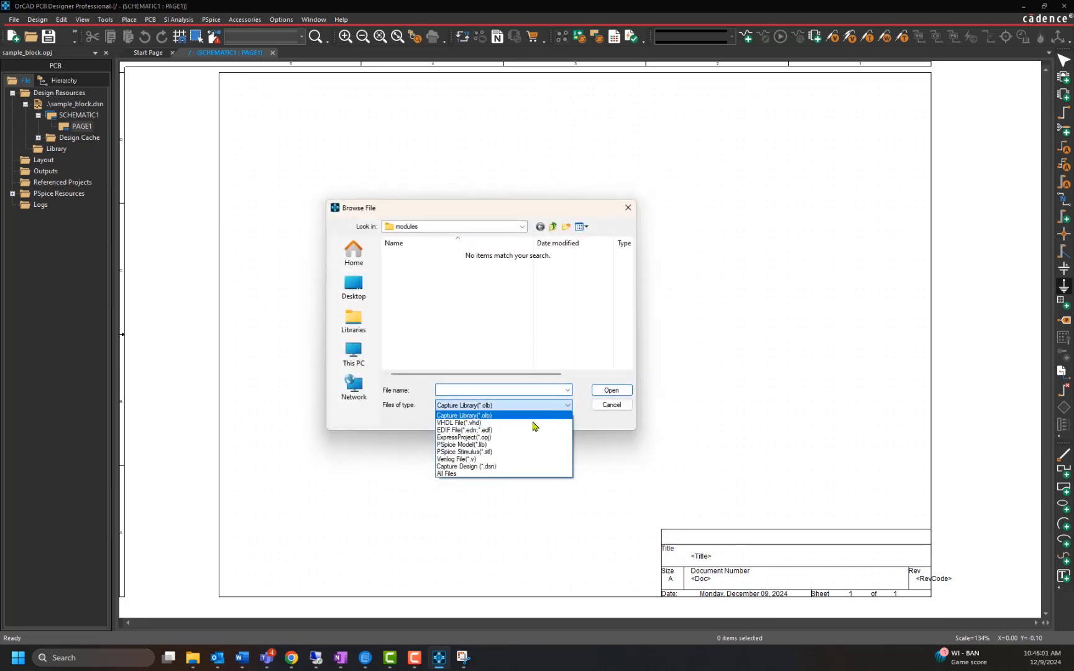
left_click(466, 466)
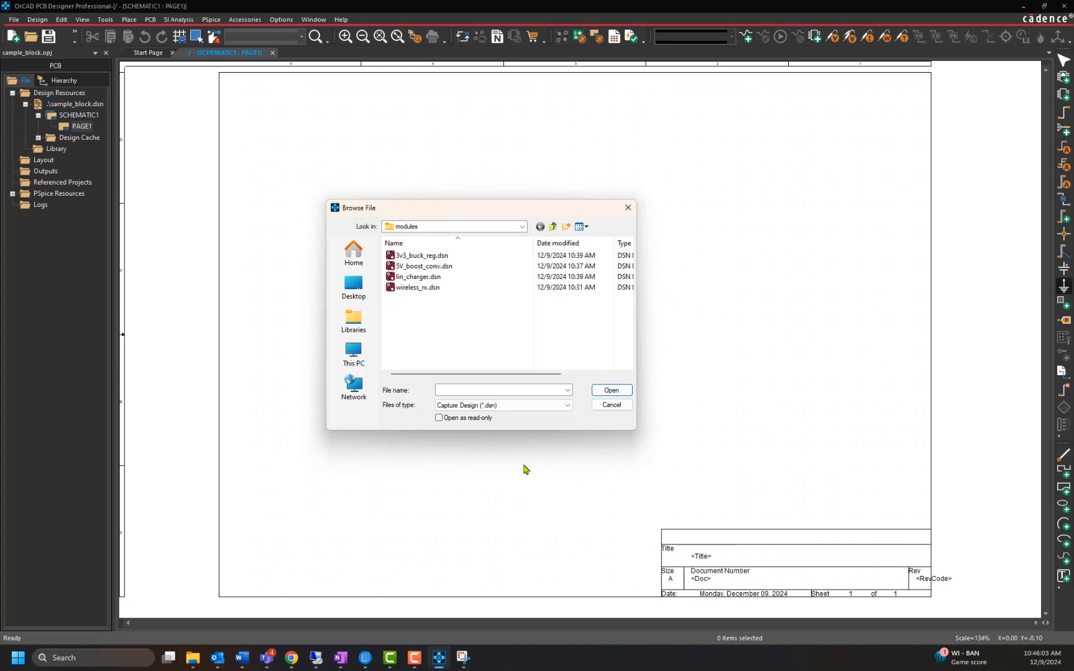
left_click(416, 287)
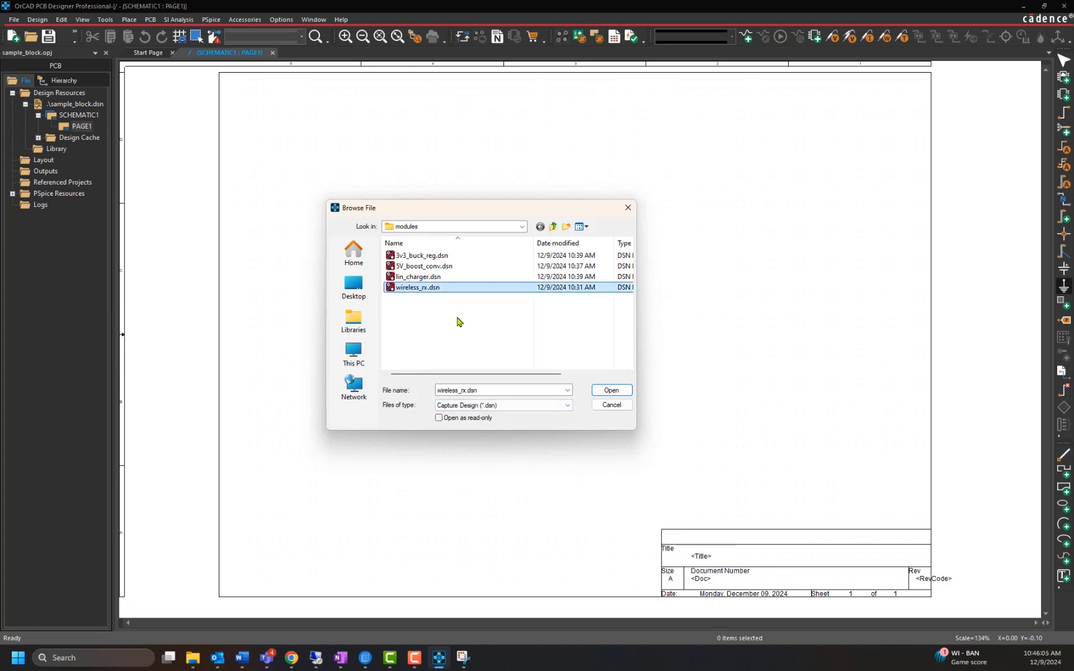
left_click(609, 391)
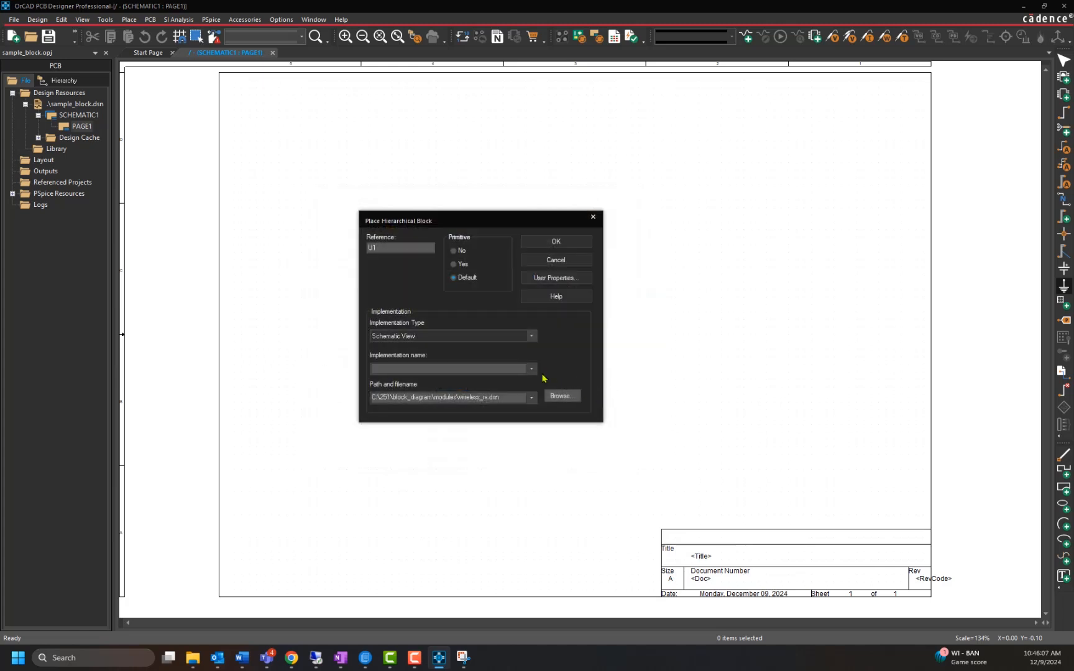
mouse_move(538, 375)
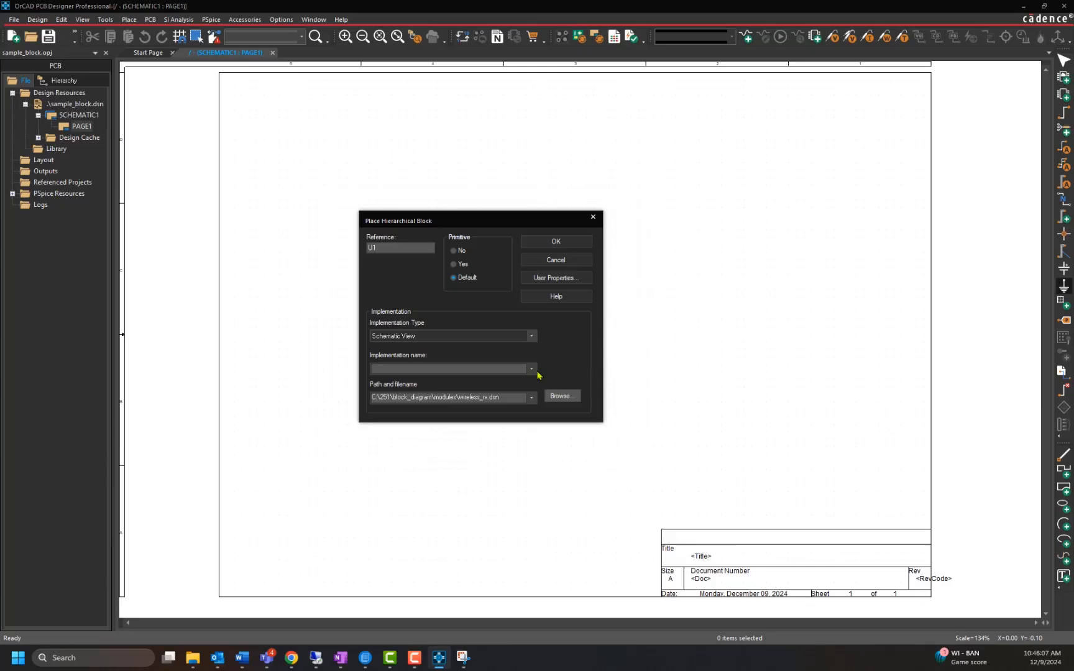
left_click(531, 368)
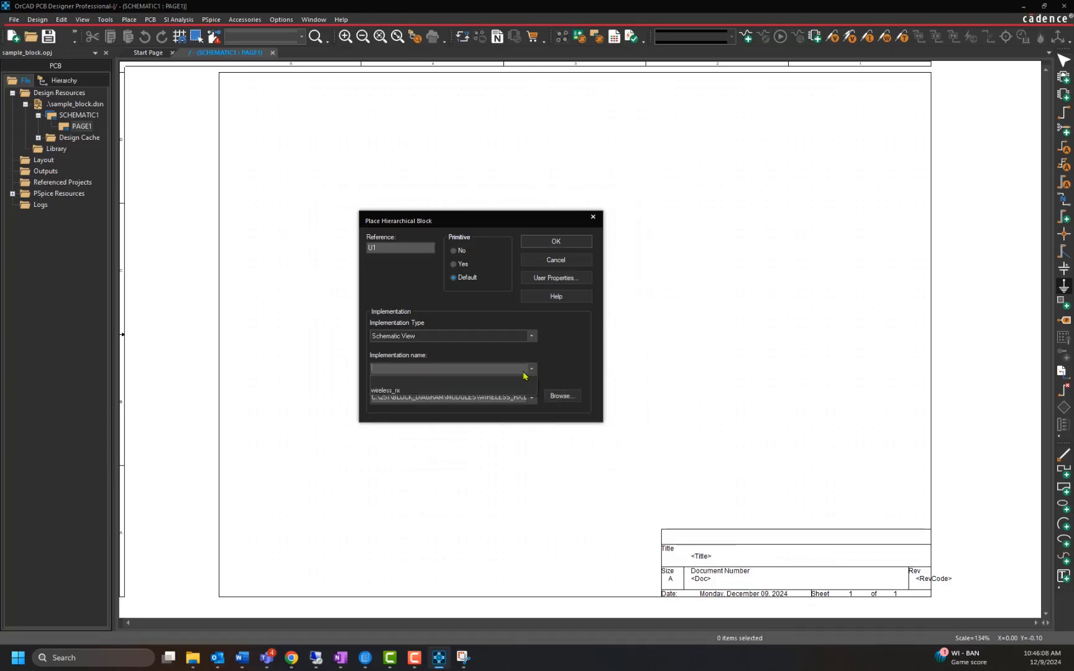
left_click(385, 390)
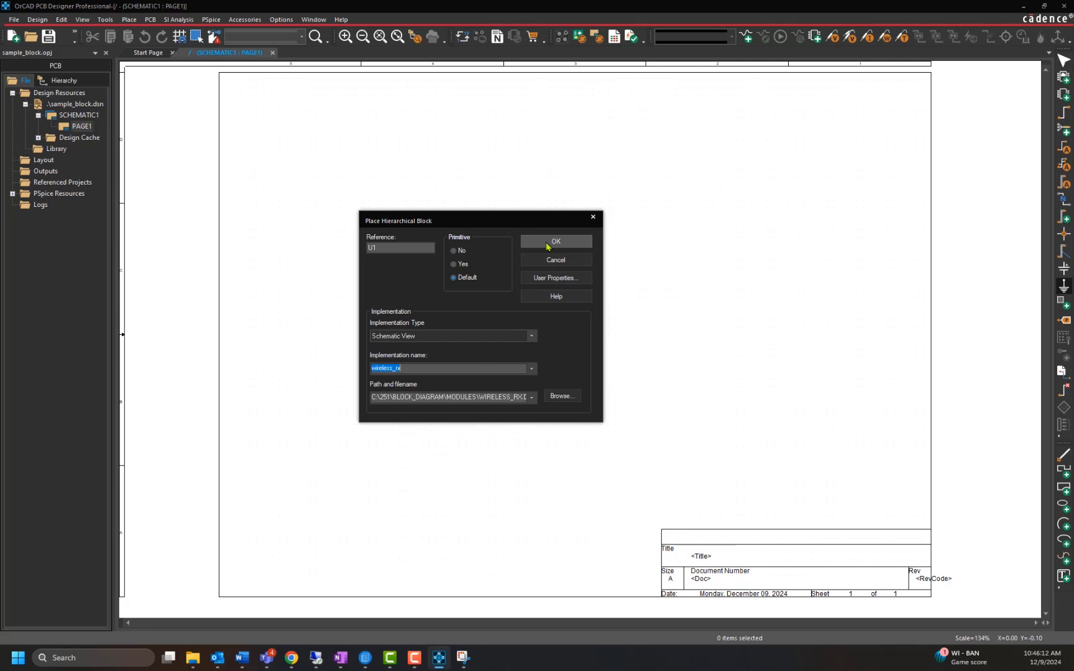
- Draw the wireless_rx block in the upper left and rearrange its pins
left_click(556, 242)
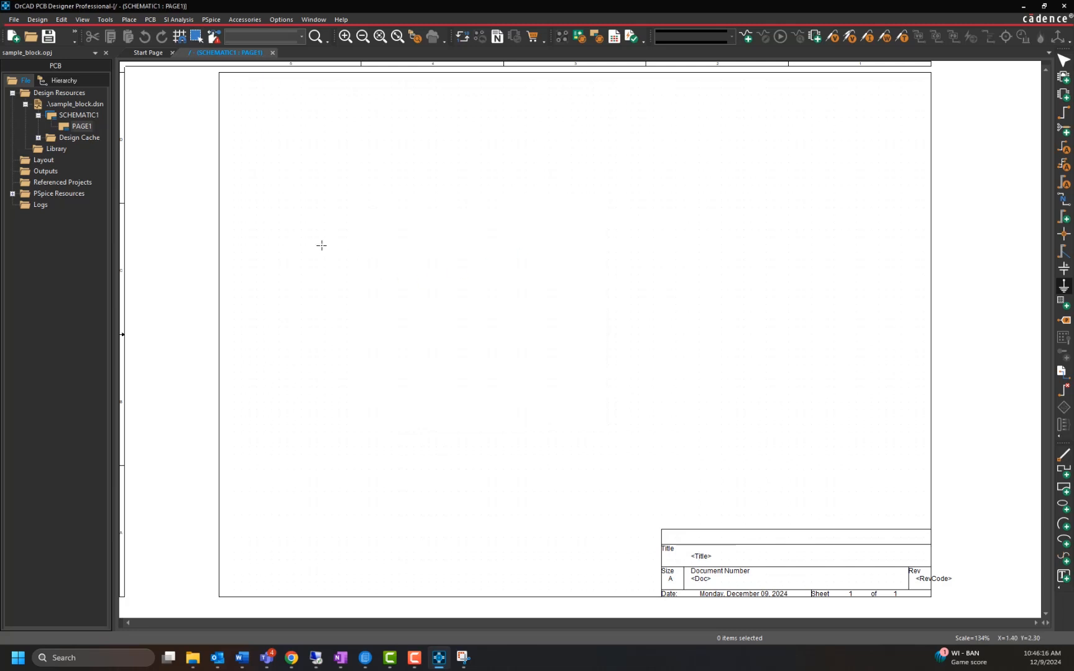
left_click_drag(323, 244, 407, 297)
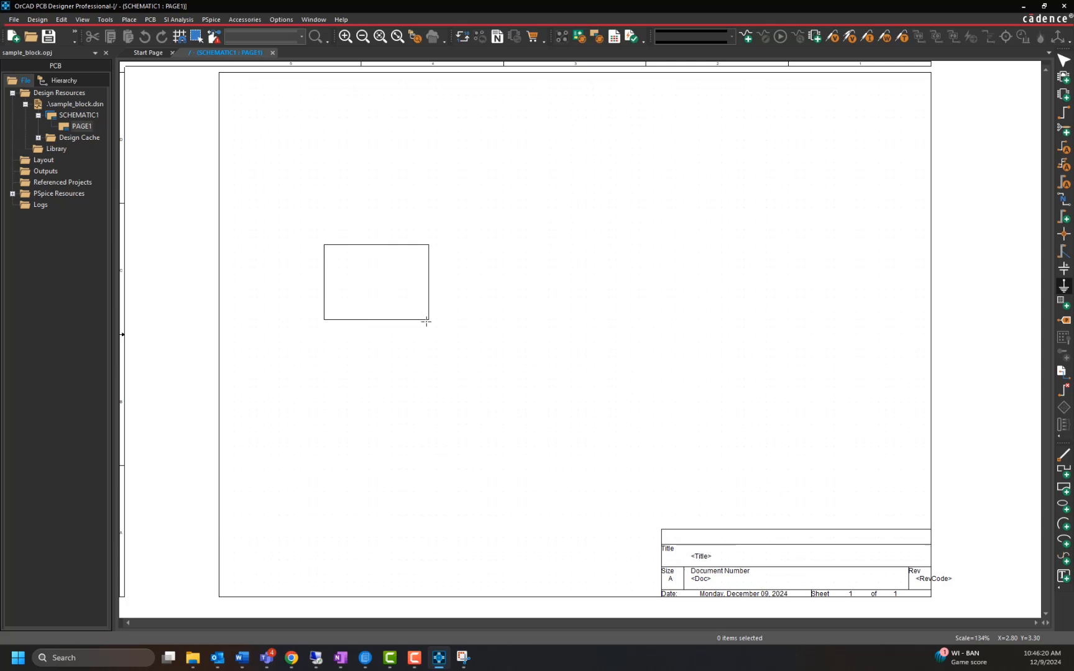
left_click(375, 281)
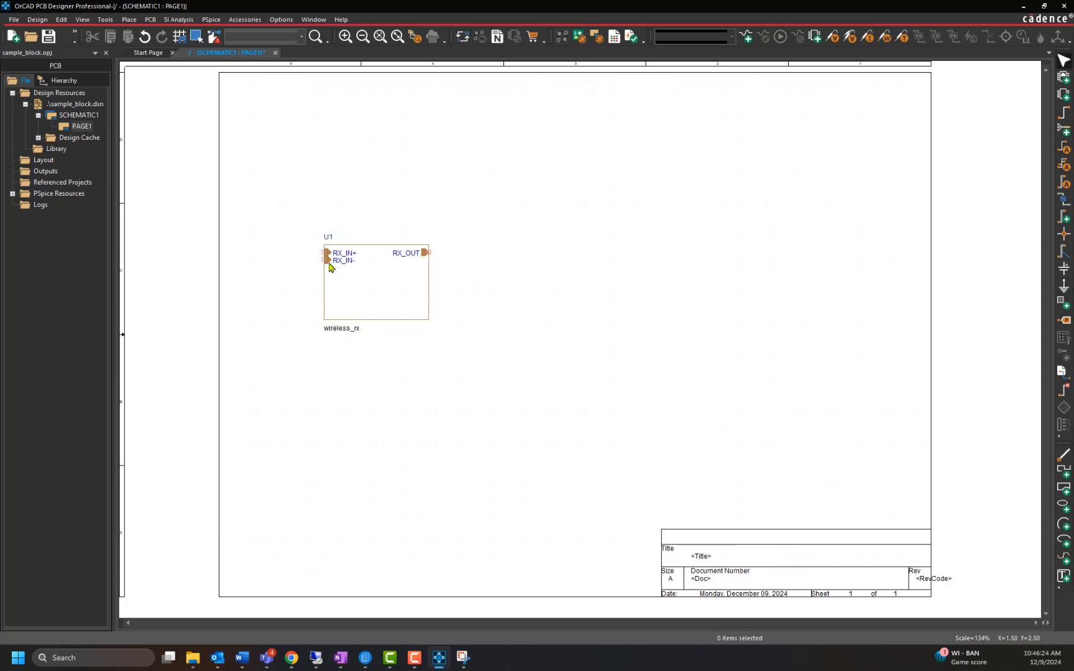
left_click(327, 259)
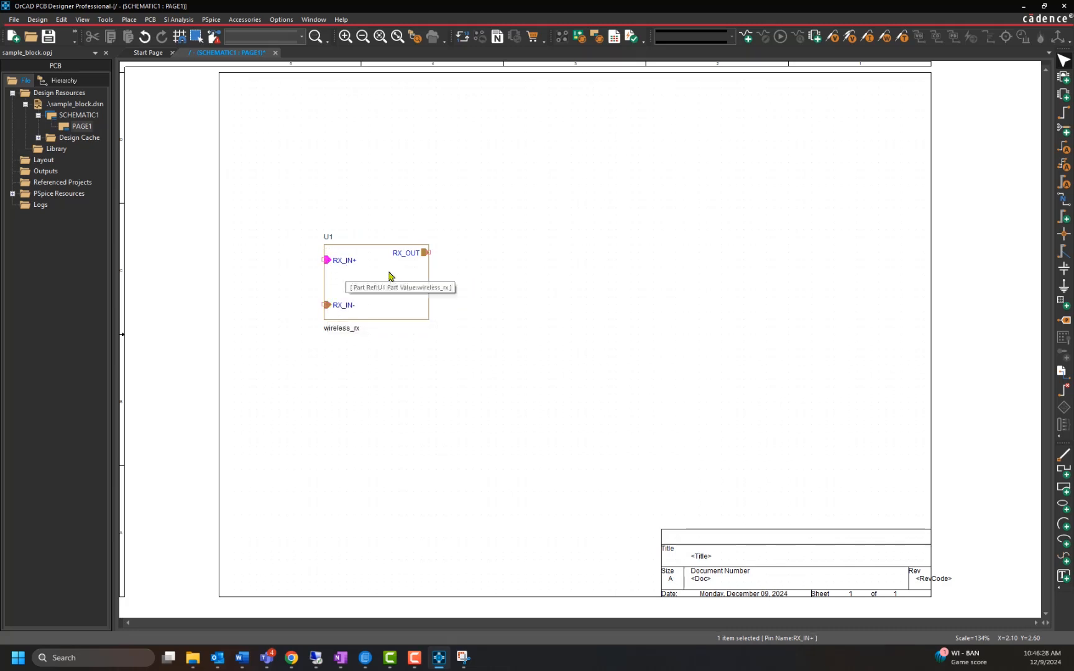
left_click(425, 253)
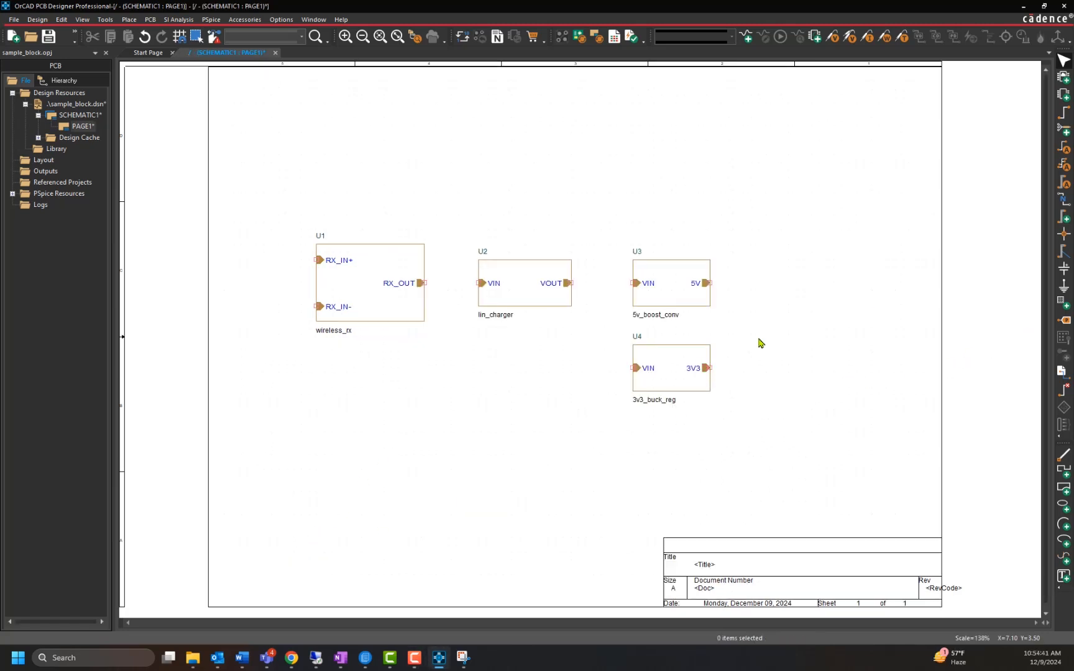
- Wire RX_OUT to the charger VIN and branch VOUT to the boost and buck regulators
left_click_drag(424, 283, 477, 283)
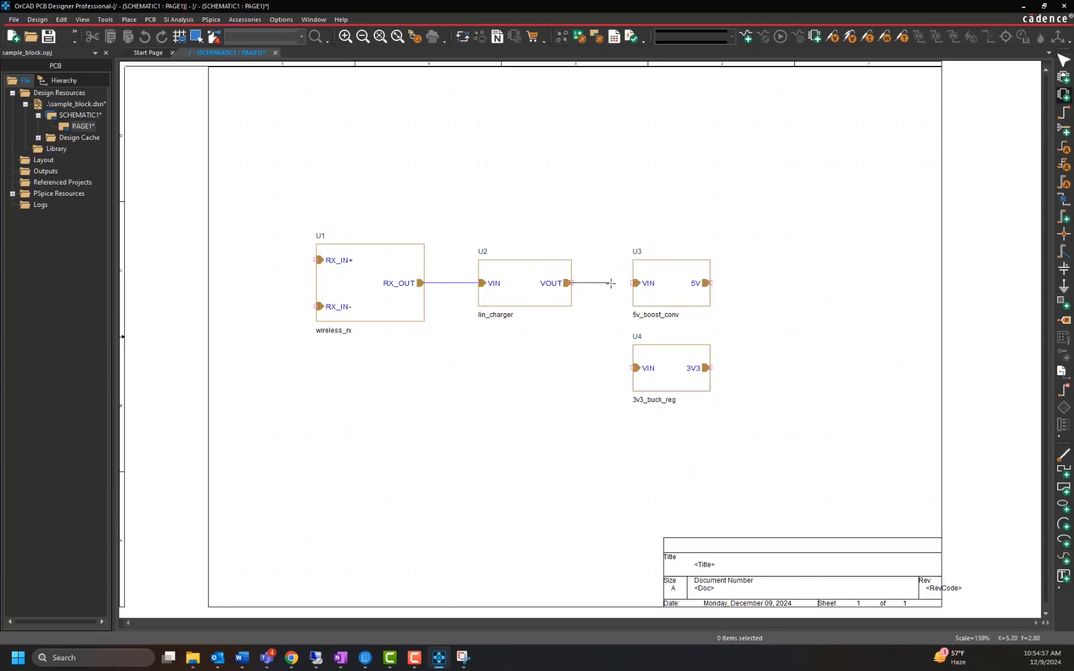
left_click(601, 283)
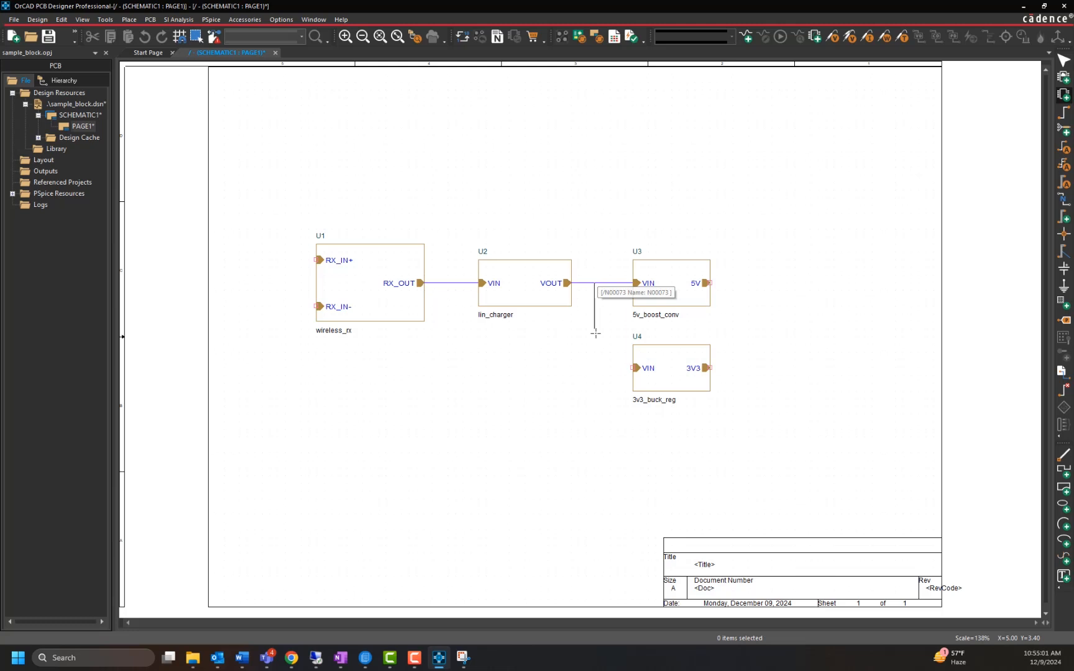
left_click_drag(594, 283, 630, 368)
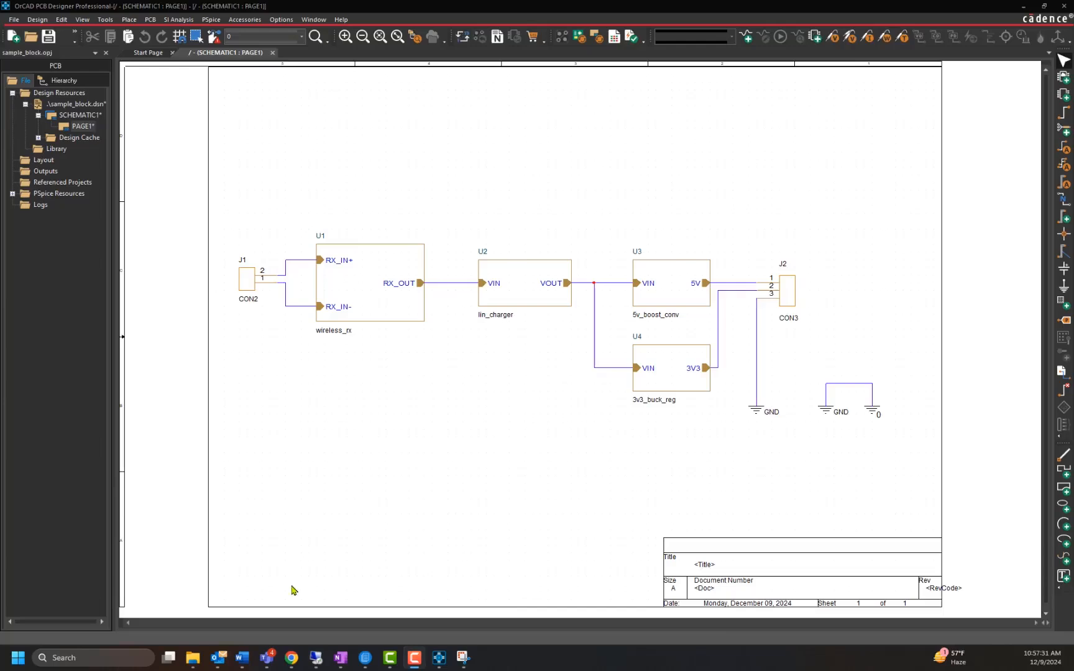
left_click(371, 283)
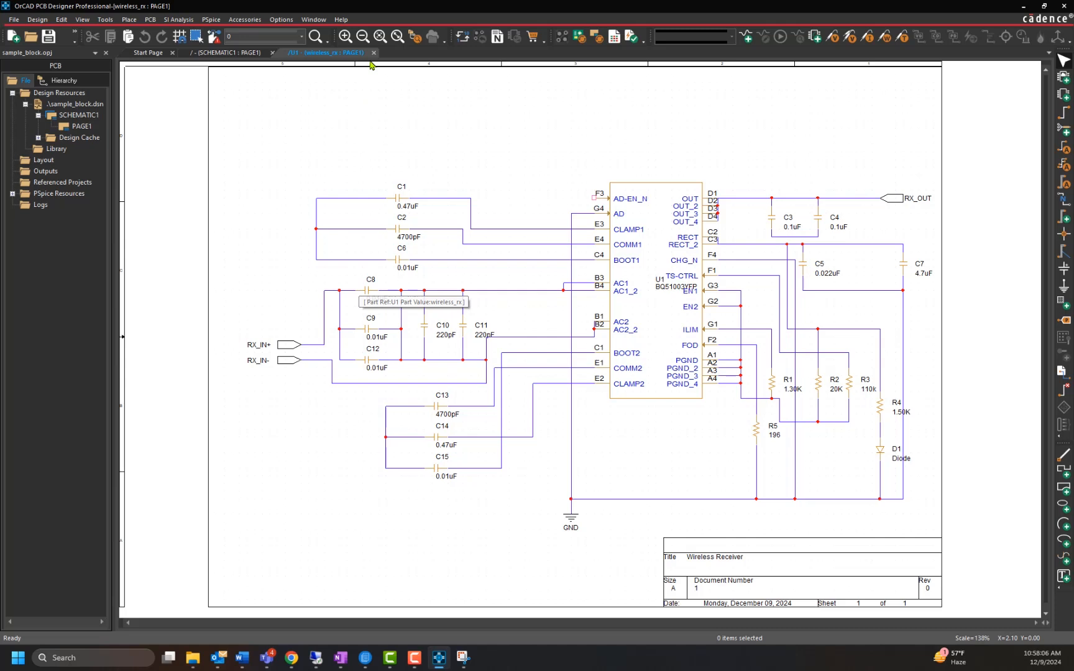
mouse_move(371, 102)
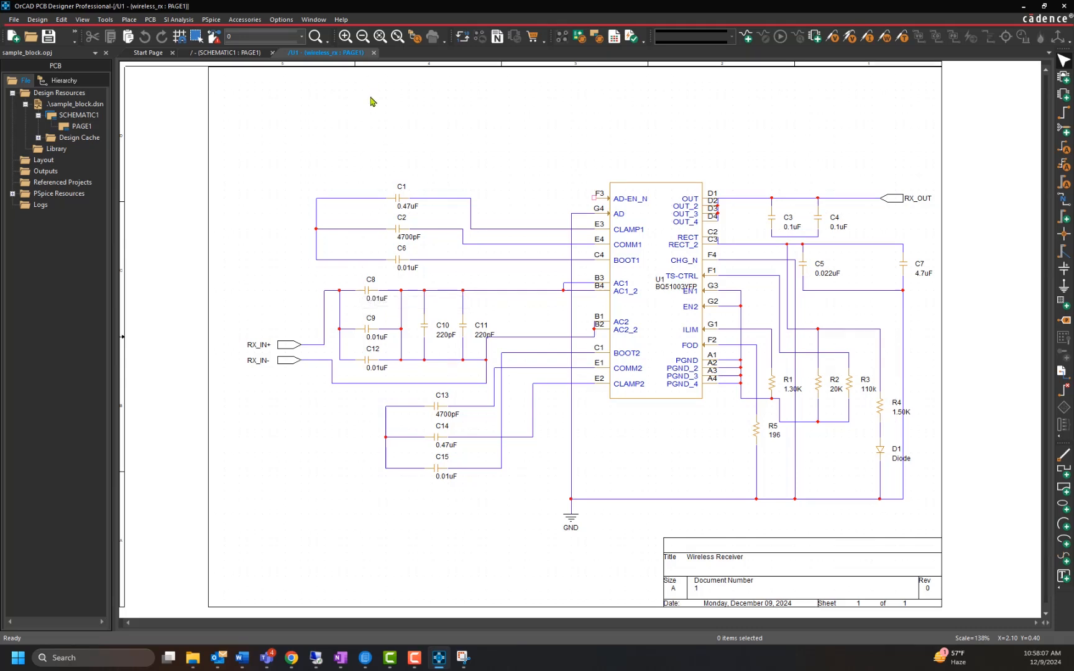
right_click(371, 101)
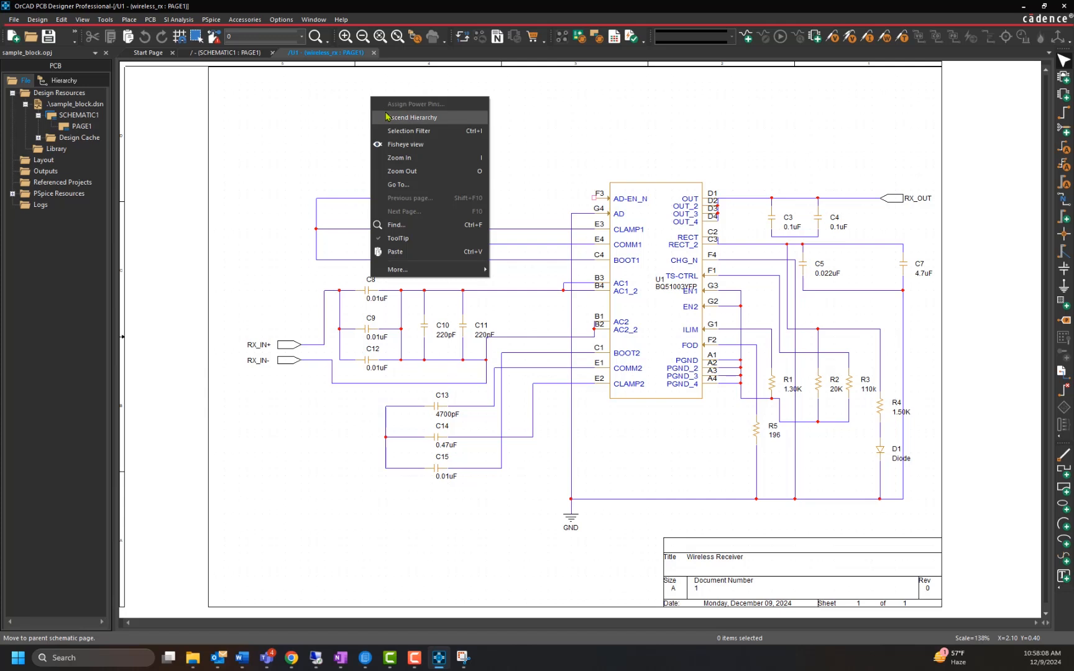
left_click(413, 117)
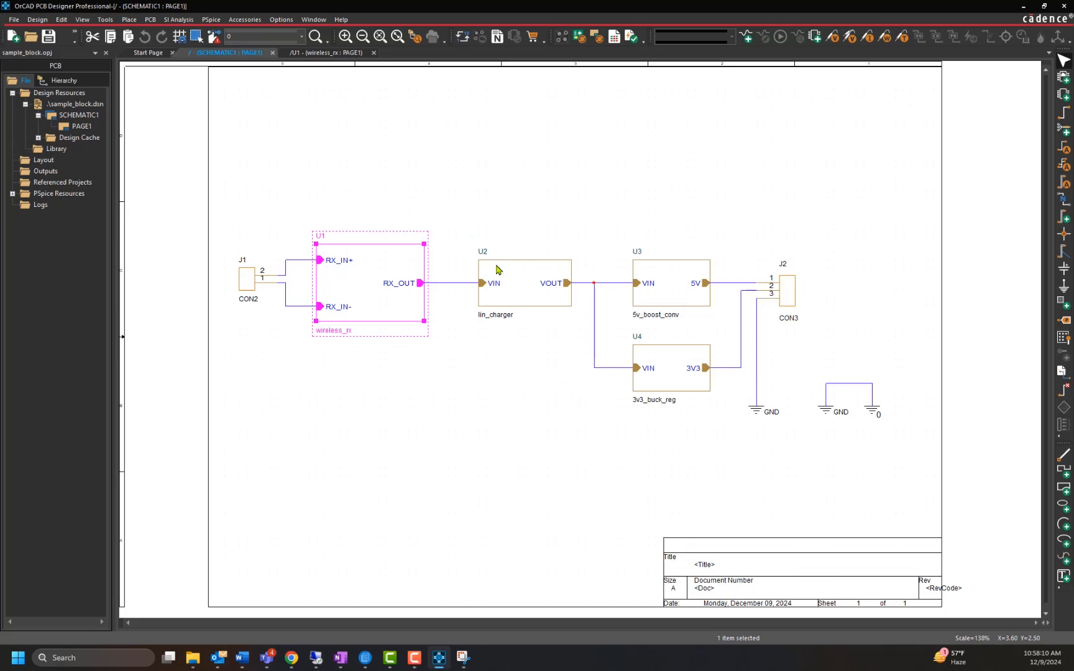